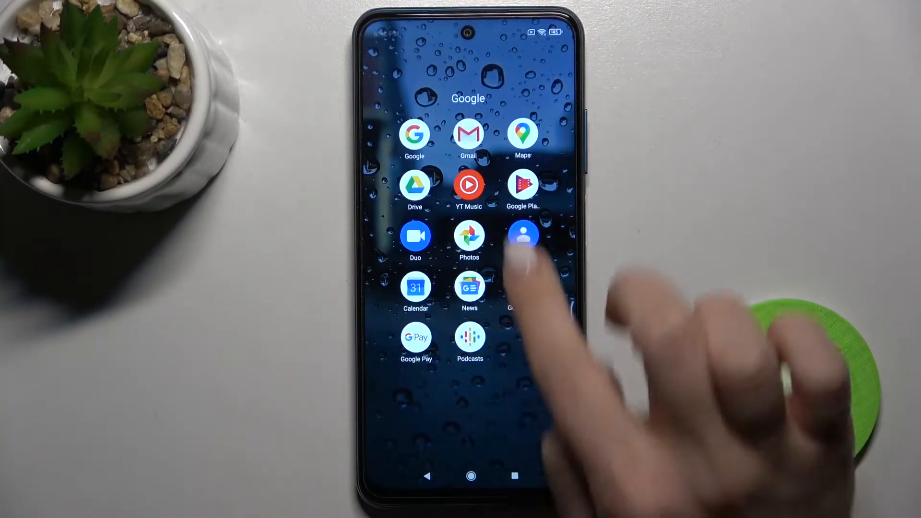
# Launch the Google app from the folder and show its More menu.
pyautogui.click(414, 133)
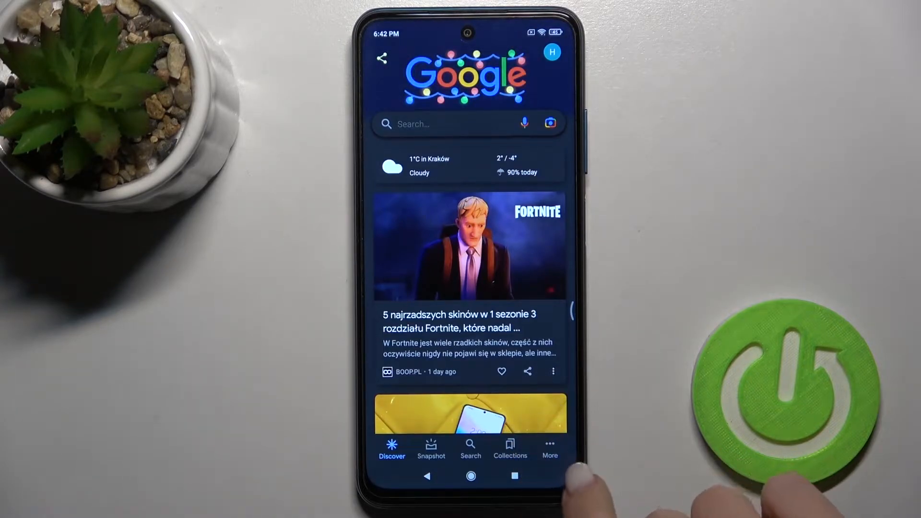
pyautogui.click(549, 448)
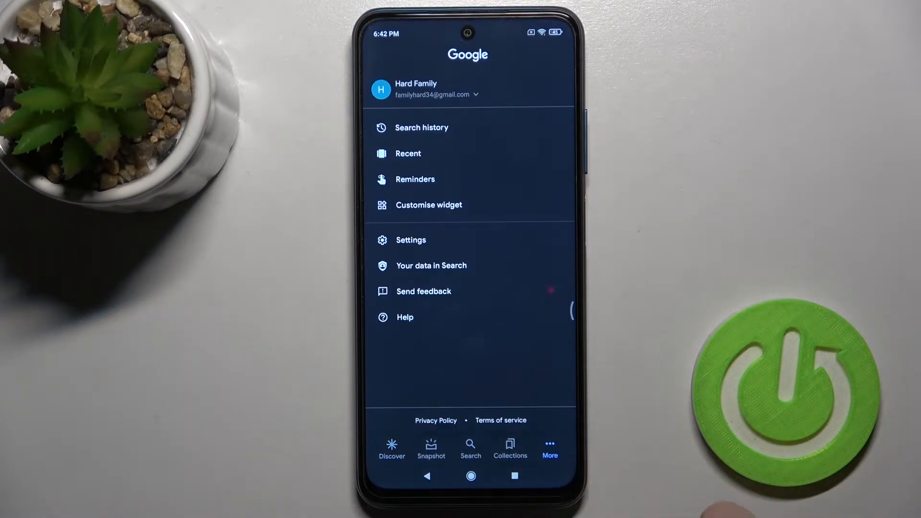
# Go to Settings > Google Assistant > General and flip the Assistant toggle.
pyautogui.click(410, 240)
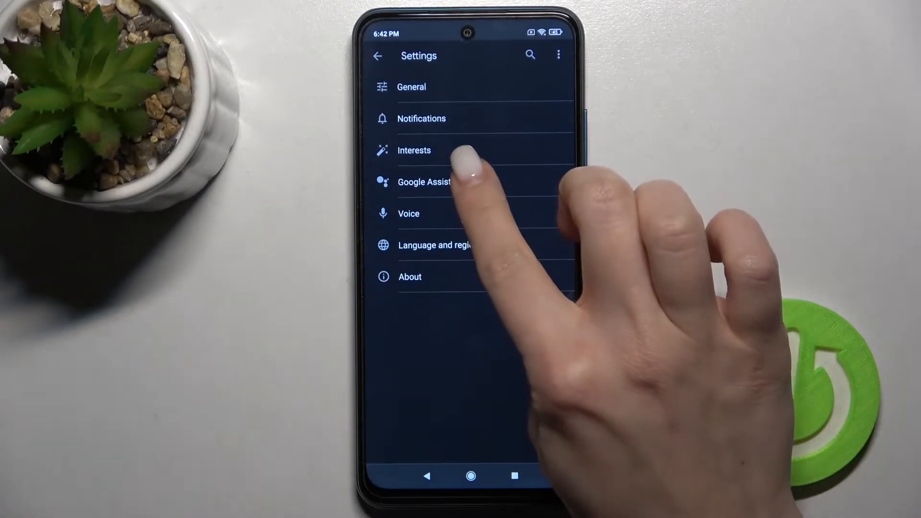
pyautogui.click(423, 182)
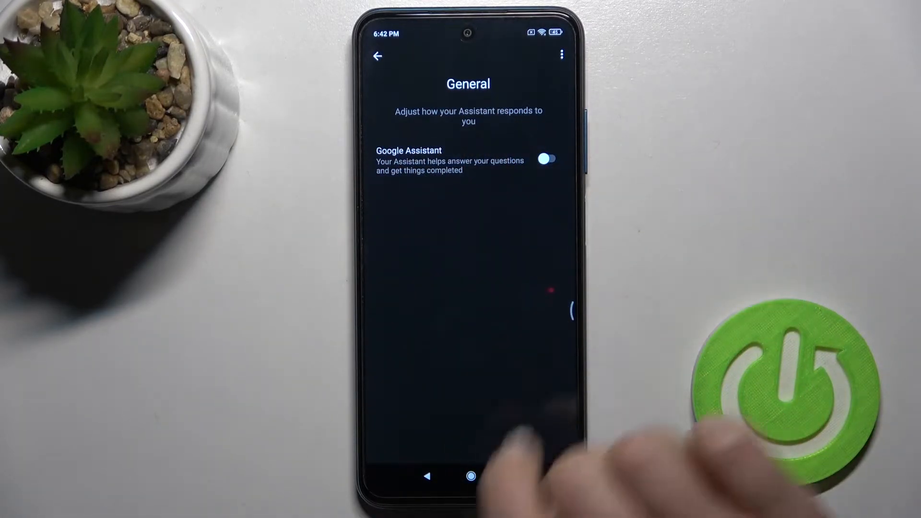
pyautogui.click(546, 159)
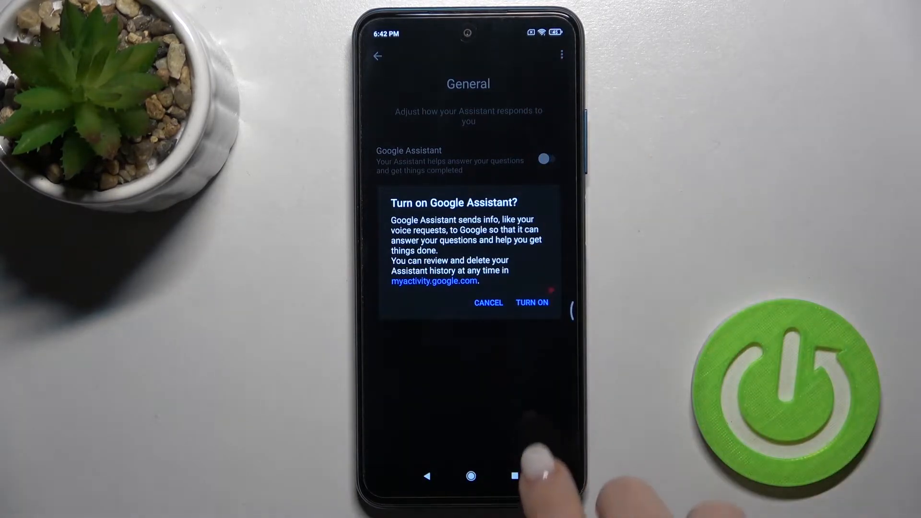
# Confirm TURN ON for Google Assistant, then clear recent apps and return home.
pyautogui.click(532, 302)
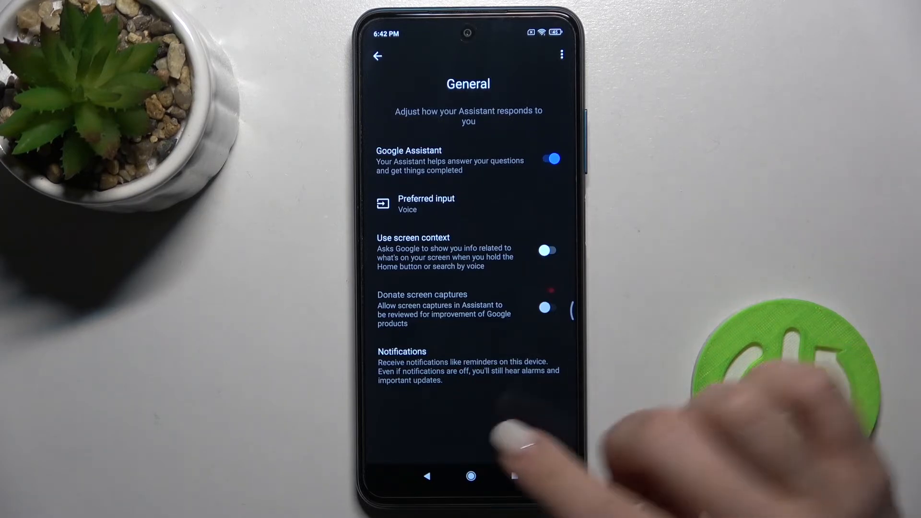
pyautogui.click(515, 476)
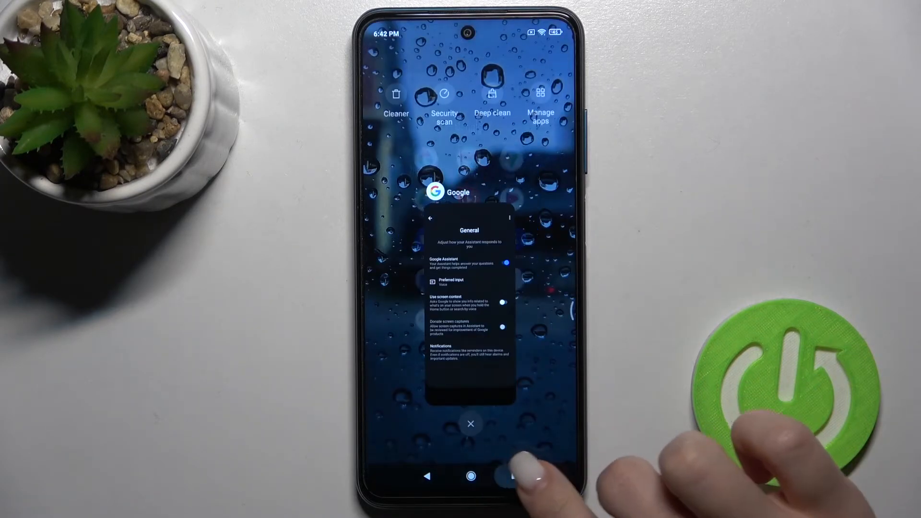
pyautogui.click(470, 424)
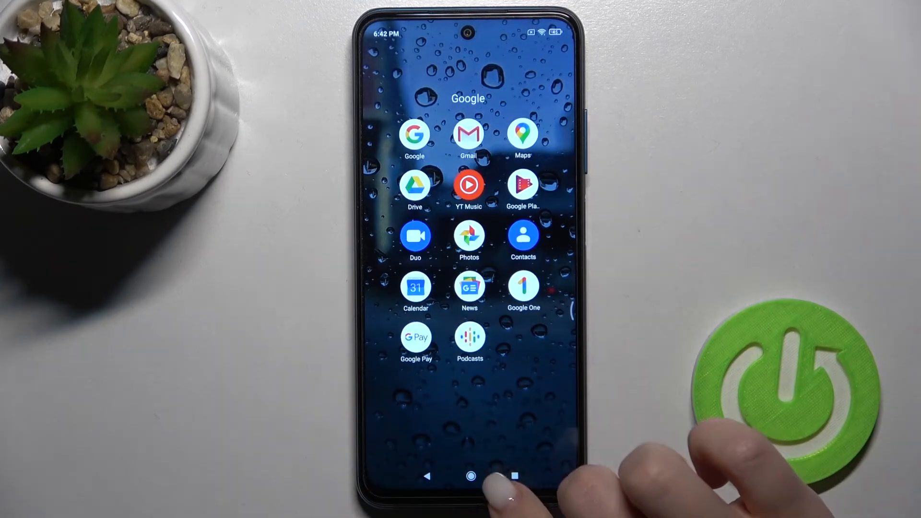